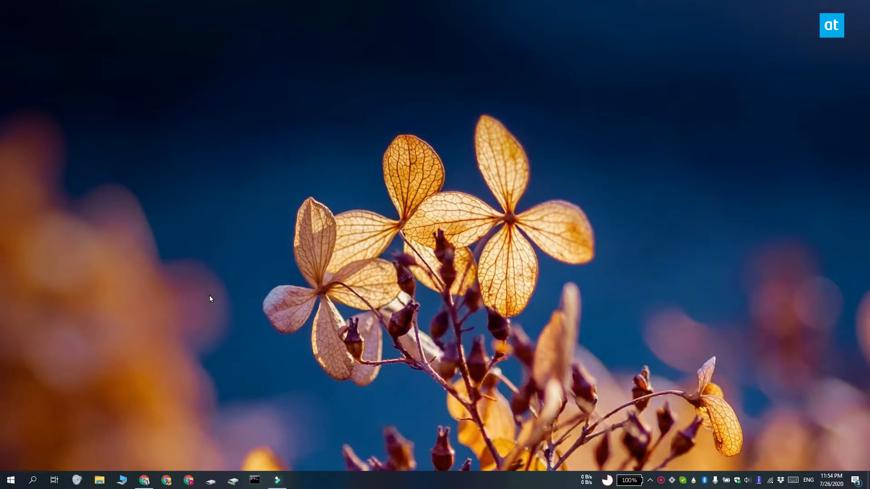
Launch File Explorer from the taskbar to reach the address bar
click(100, 480)
text(Control Panel\Network and Internet\Network and Sharing Center)
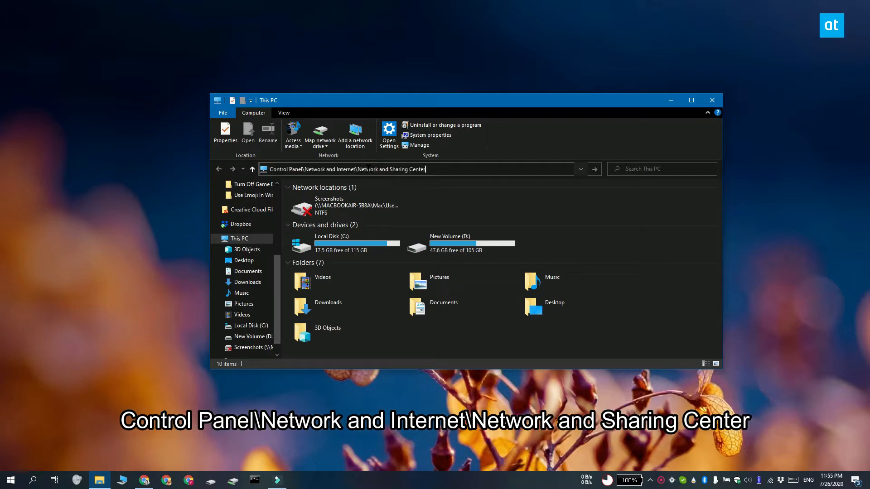
From Network and Sharing Center, view the Wi-Fi connection's status, properties and adapter configuration
click(712, 100)
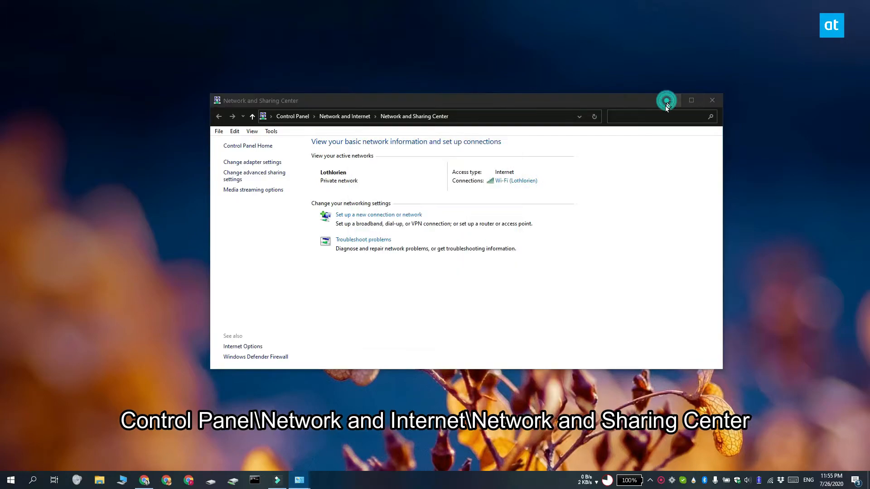
click(514, 180)
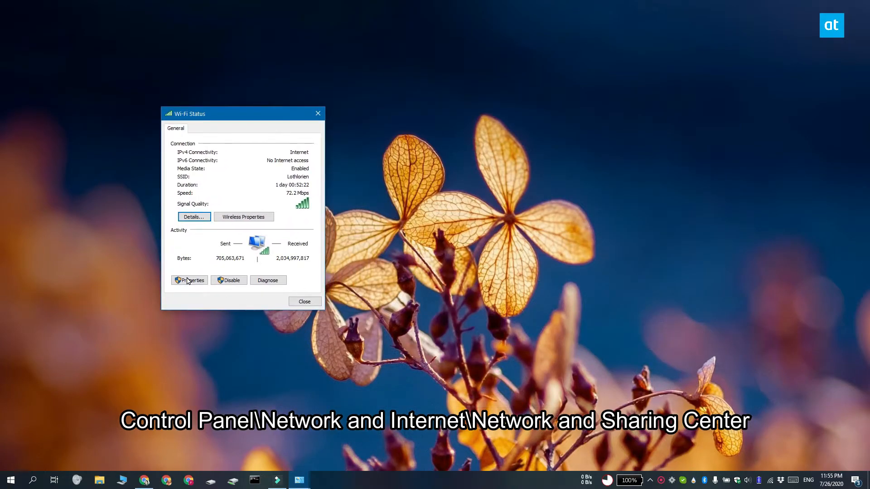
click(190, 280)
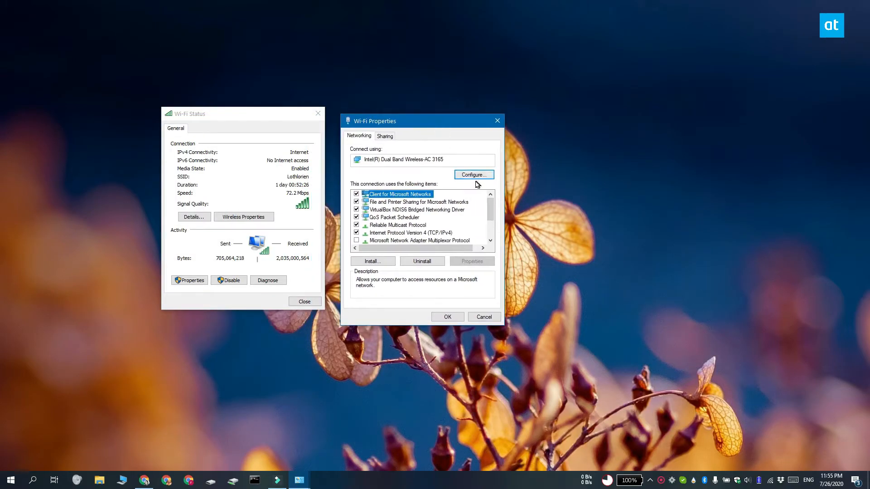
click(472, 175)
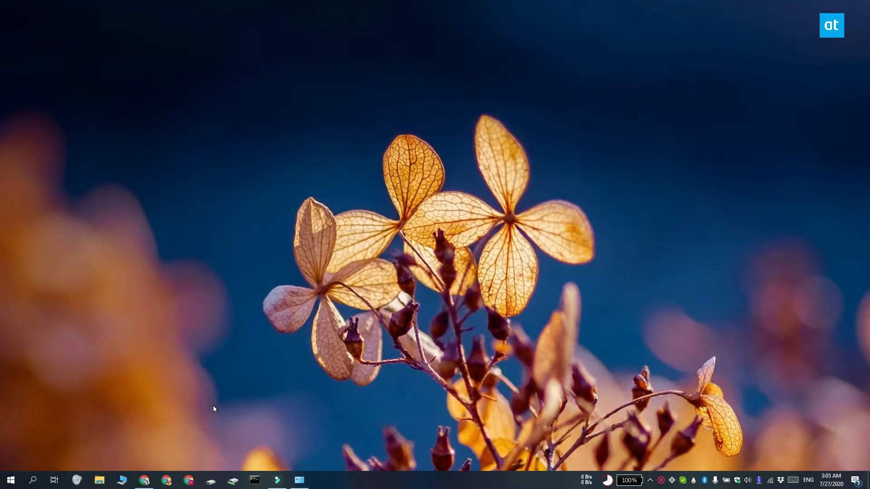
mouse_move(633, 21)
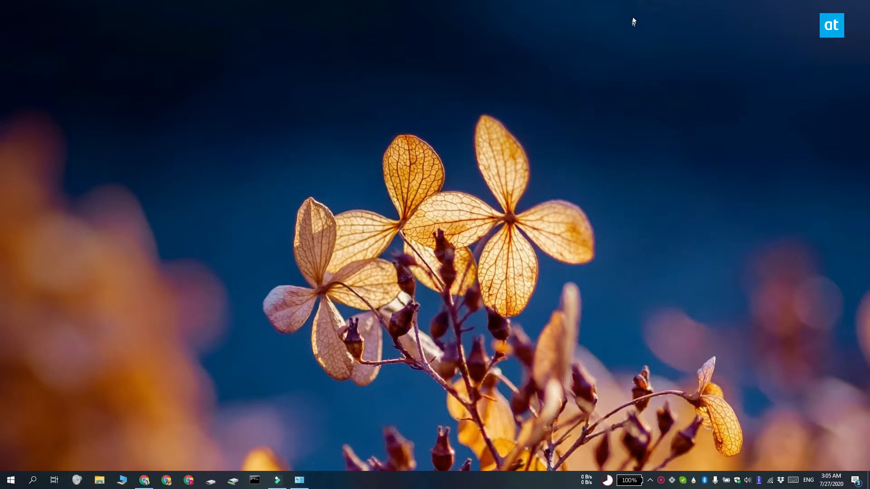
mouse_move(164, 338)
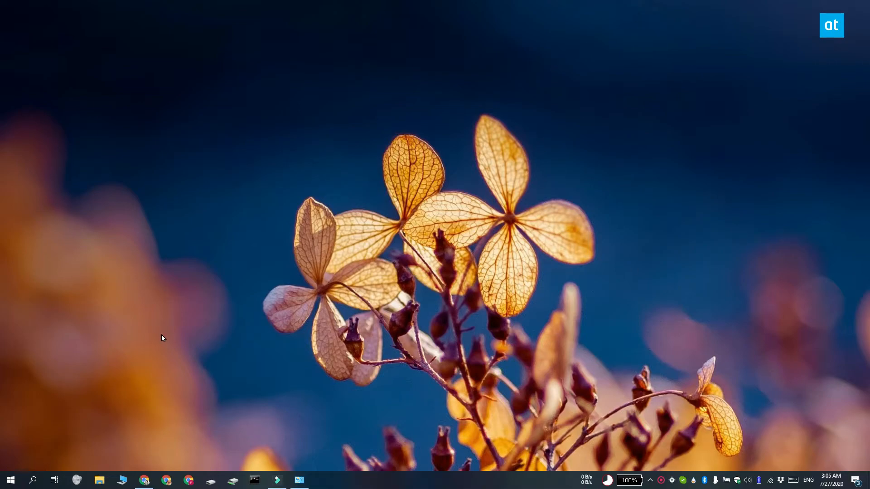
Search Start for 'devic' so Device Manager appears as best match
text(devic)
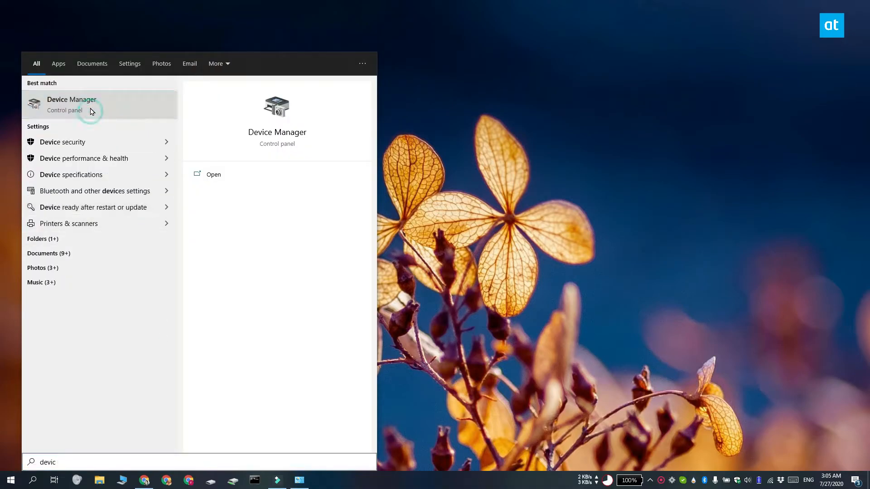
In Device Manager, inspect the Realtek PCIe GbE Family Controller's advanced properties under Network adapters
click(72, 102)
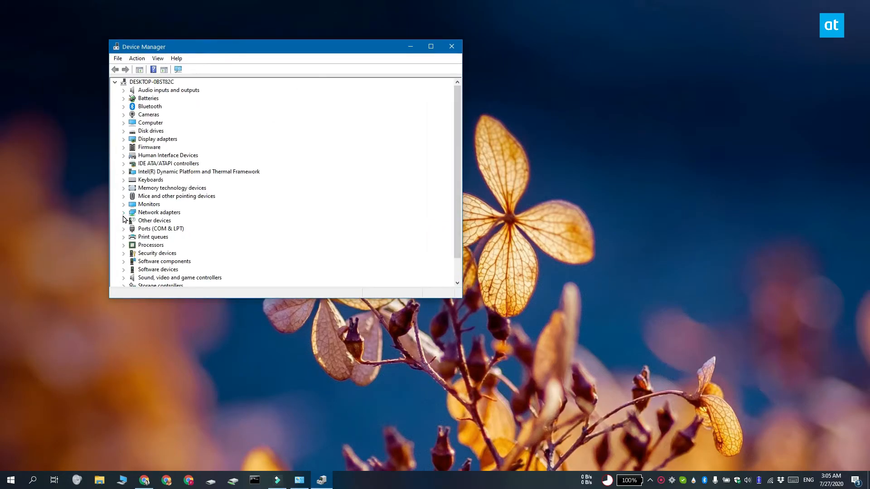
click(123, 212)
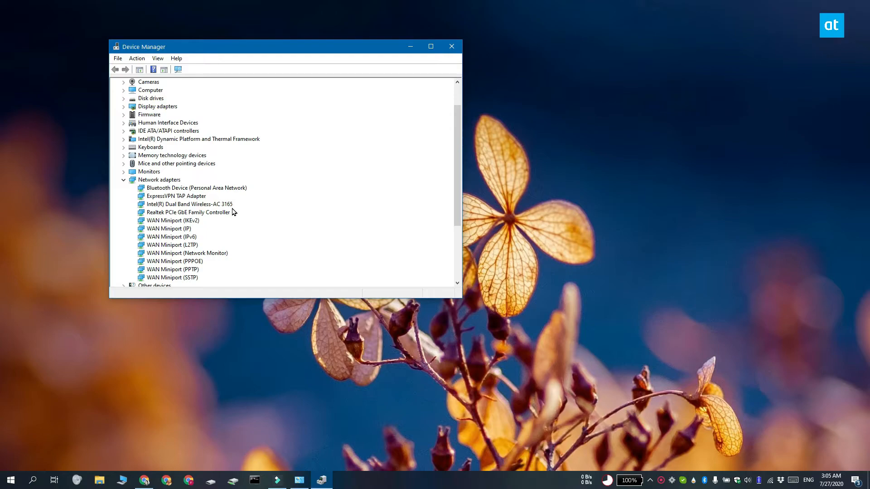
right_click(187, 212)
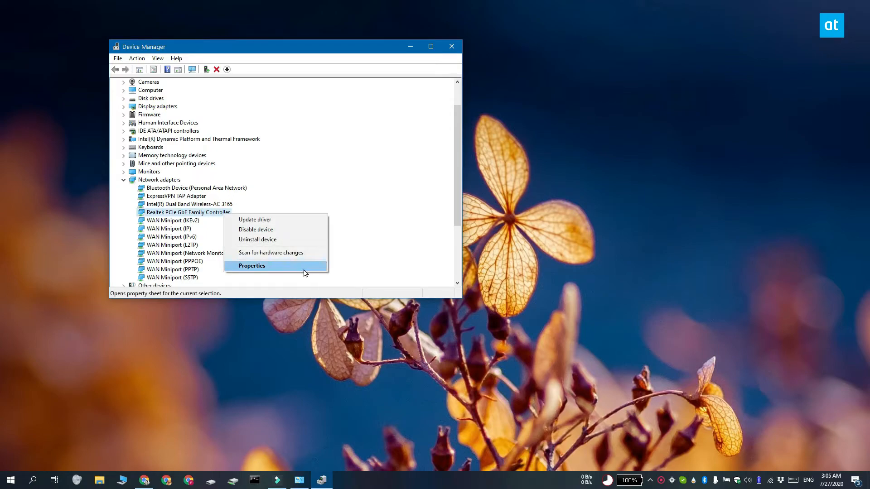
click(252, 265)
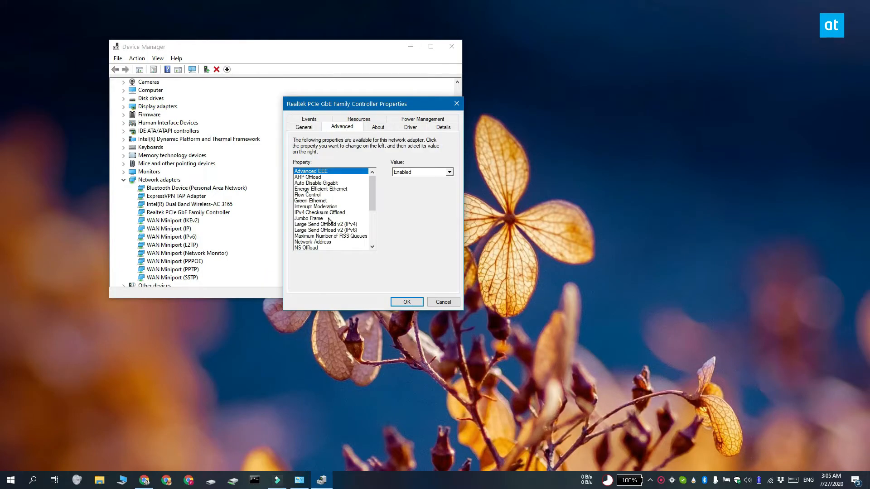
click(311, 230)
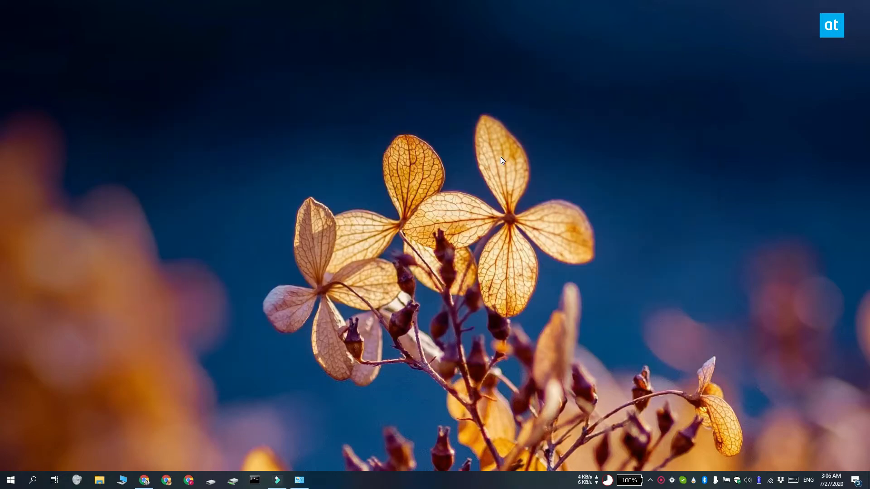
Search Start for 'powe' so Windows PowerShell appears as best match
text(powers)
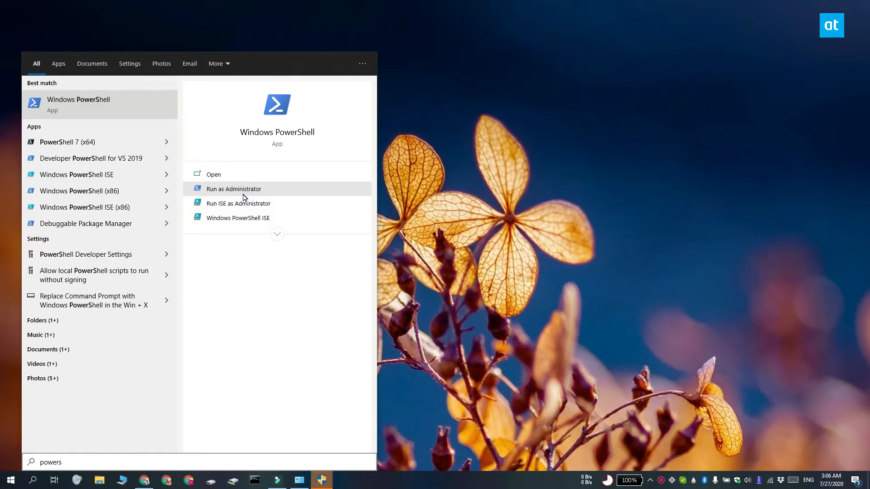
In admin PowerShell, enter the WLANManager folder and run .\WLANManager.ps1 -Install:System
click(234, 189)
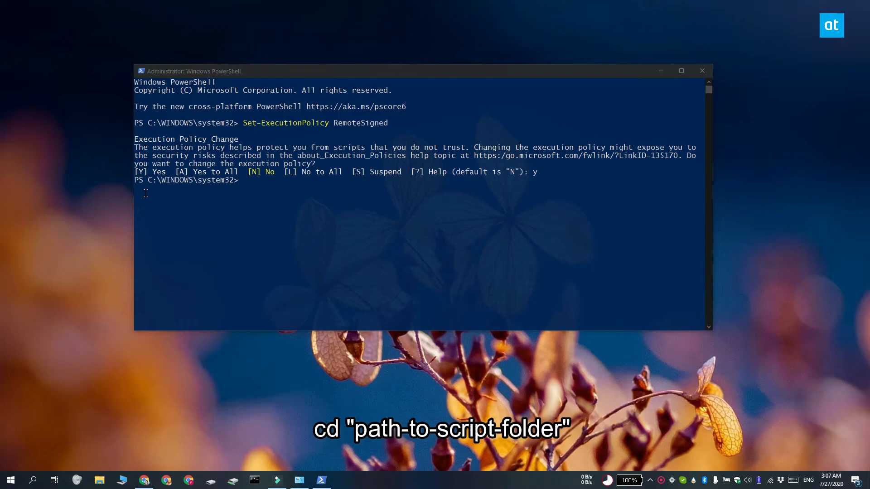
mouse_move(283, 72)
text(cd C:\Users\fatiw\Desktop\WLANManager)
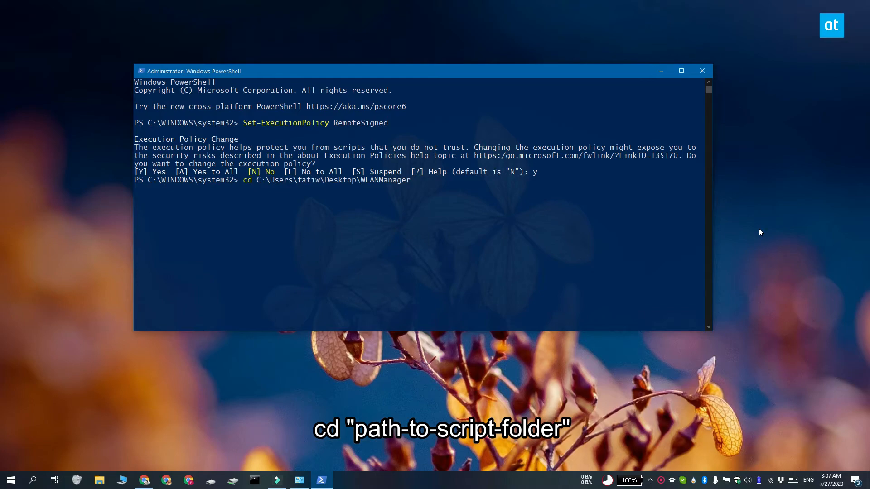
key(Return)
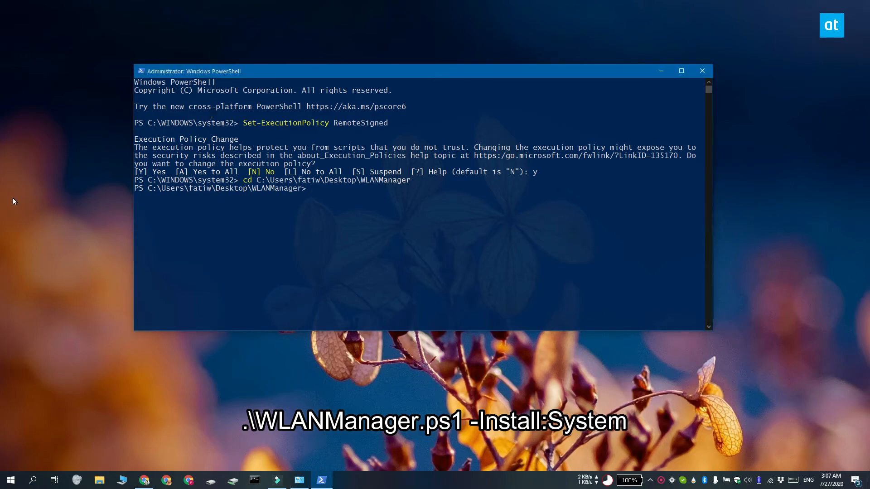
text(.\WLANManager.ps1 -Install:System)
text(task)
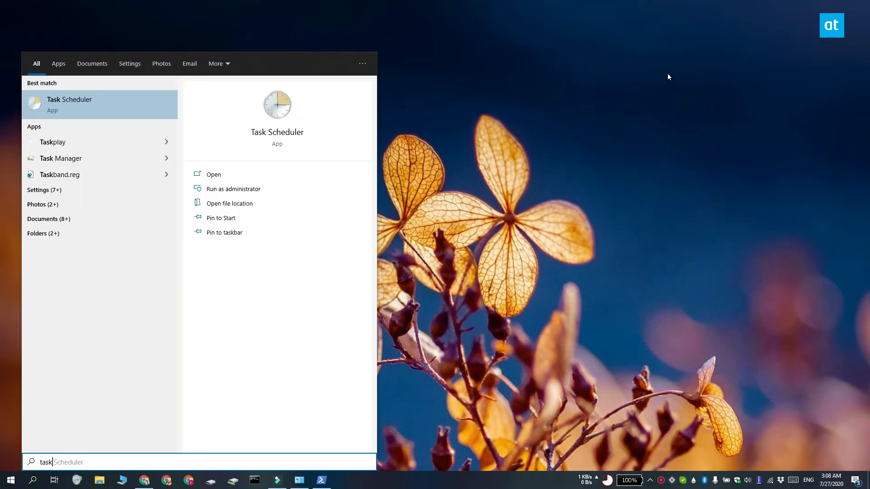
Verify in Task Scheduler Library that WLAN Manager runs at system startup, then close it
click(213, 174)
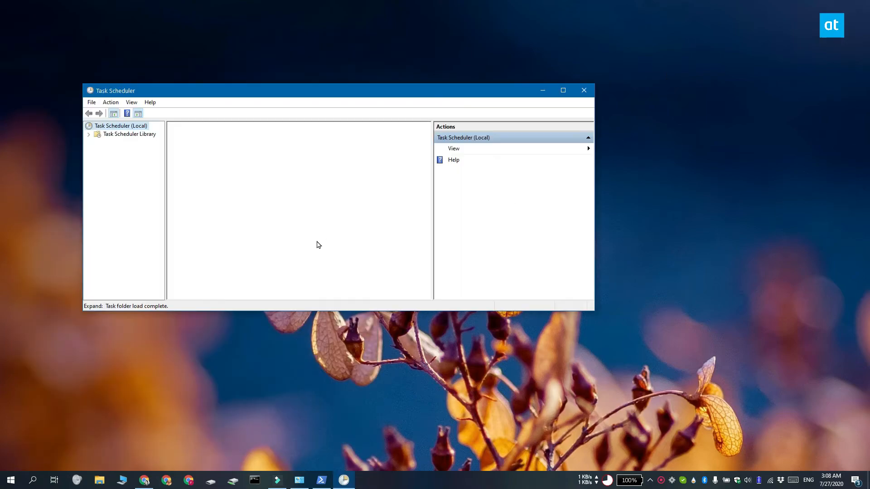
click(121, 125)
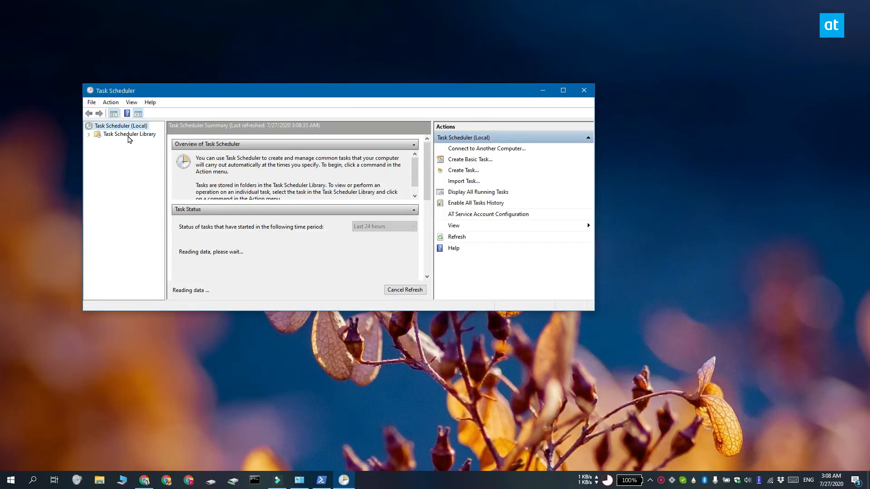
click(129, 134)
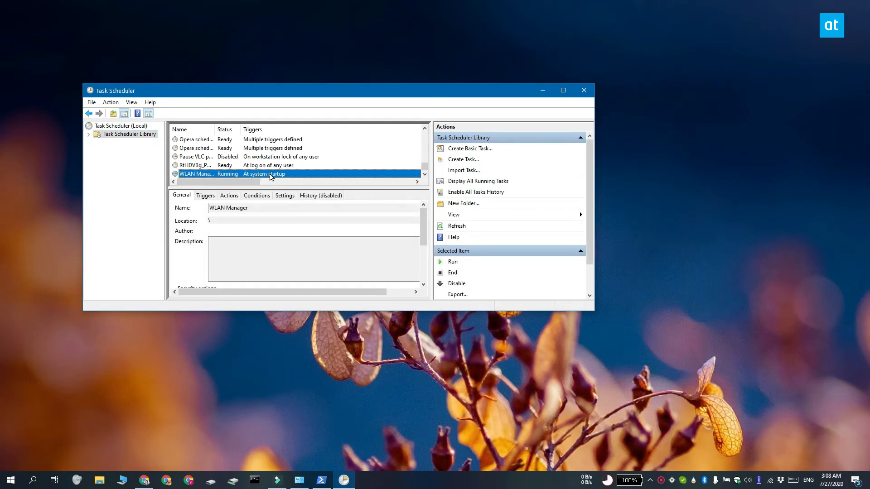
mouse_move(544, 102)
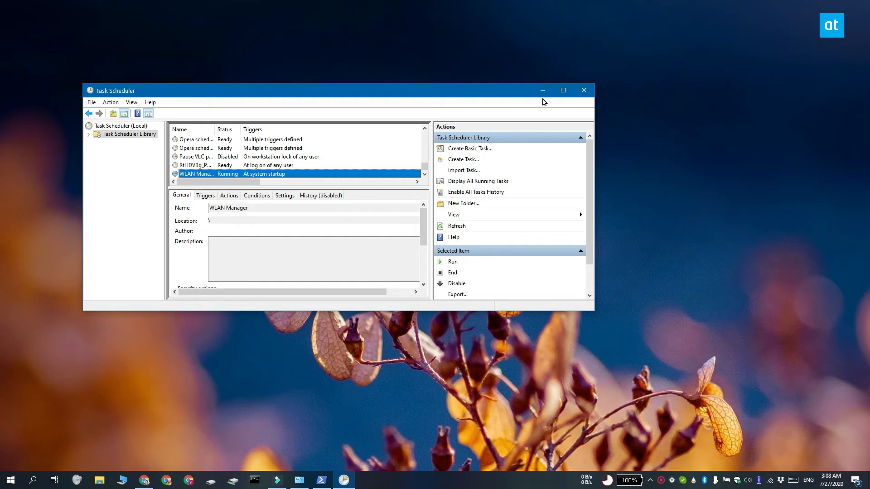
mouse_move(327, 176)
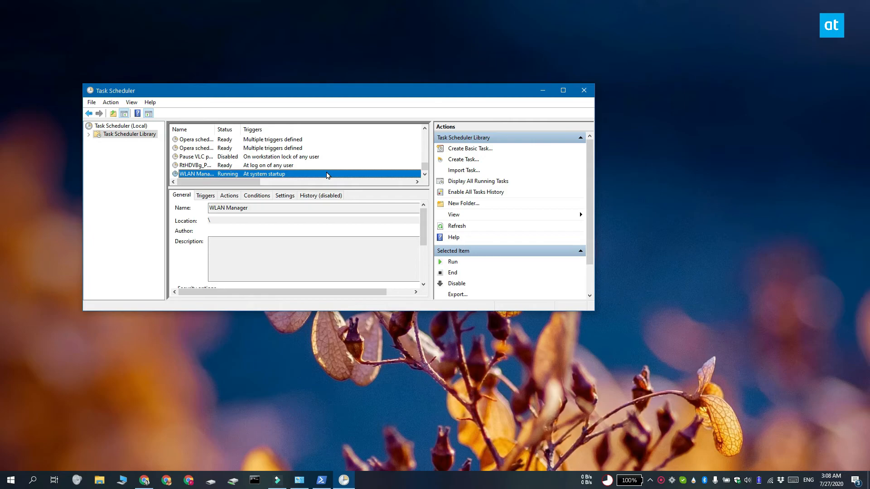
mouse_move(347, 165)
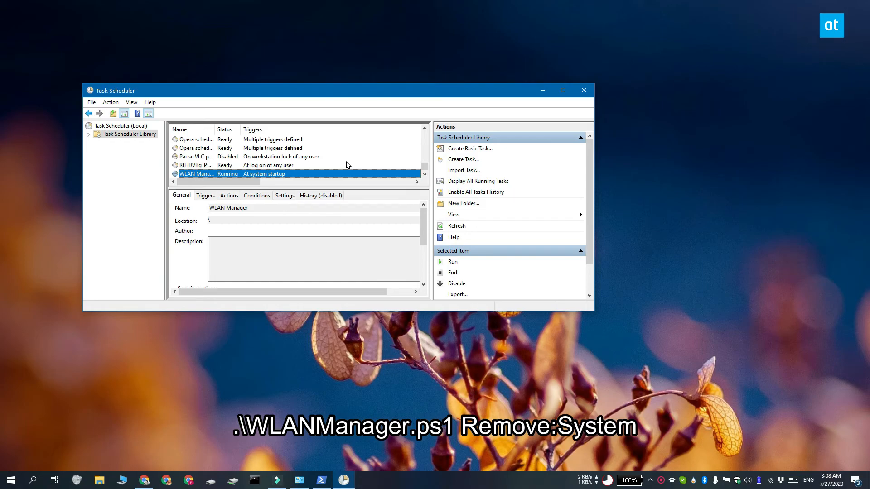
click(583, 90)
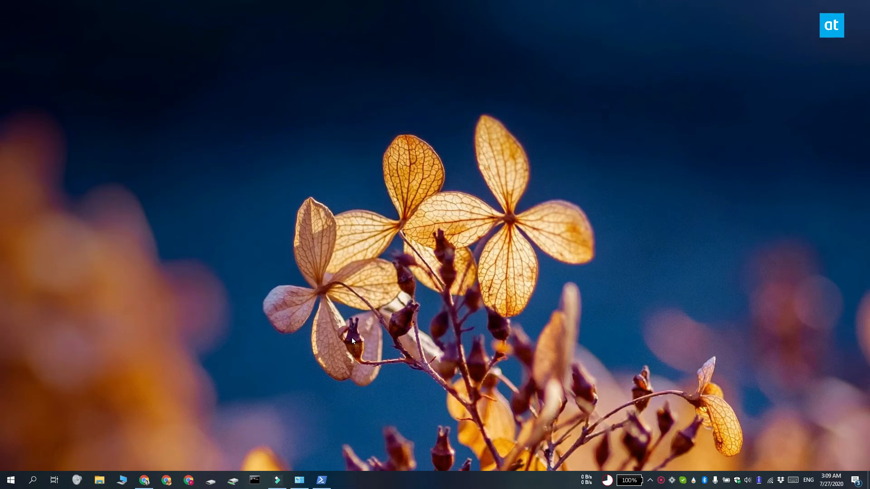
mouse_move(297, 303)
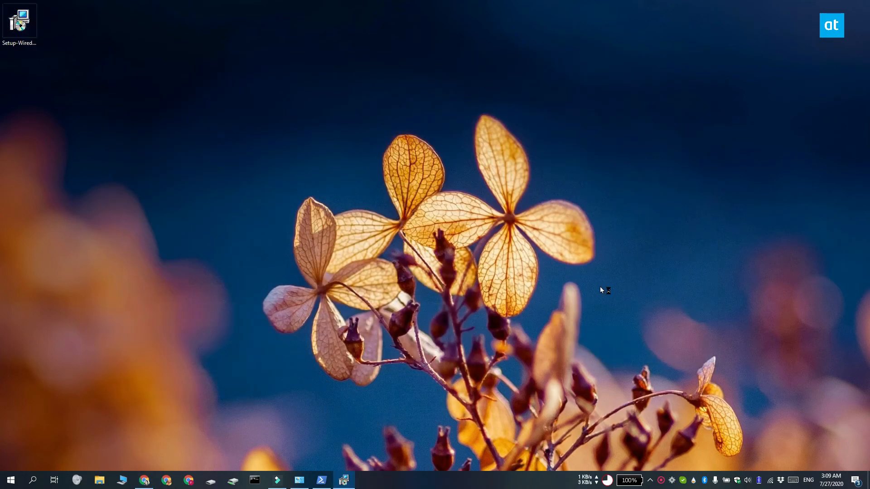
In Wired WiFi Switcher setup, keep Ethernet - Realtek as primary and choose Wi-Fi - Intel as secondary
double_click(19, 21)
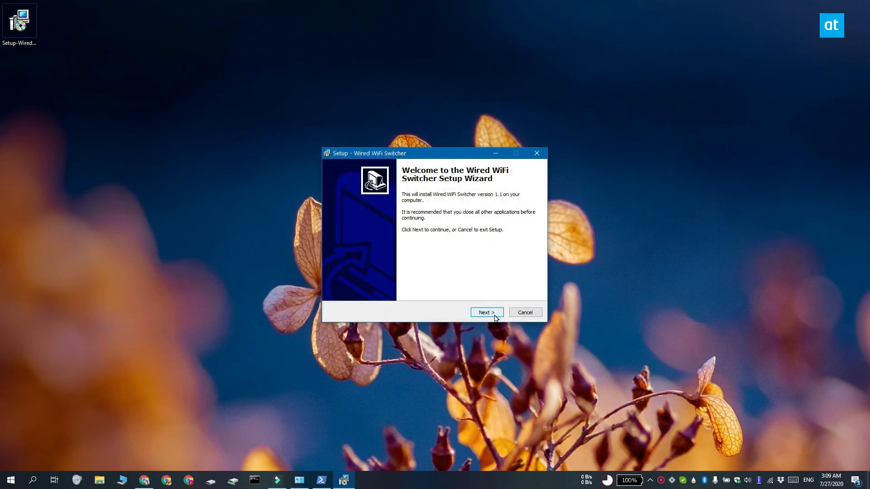
click(486, 312)
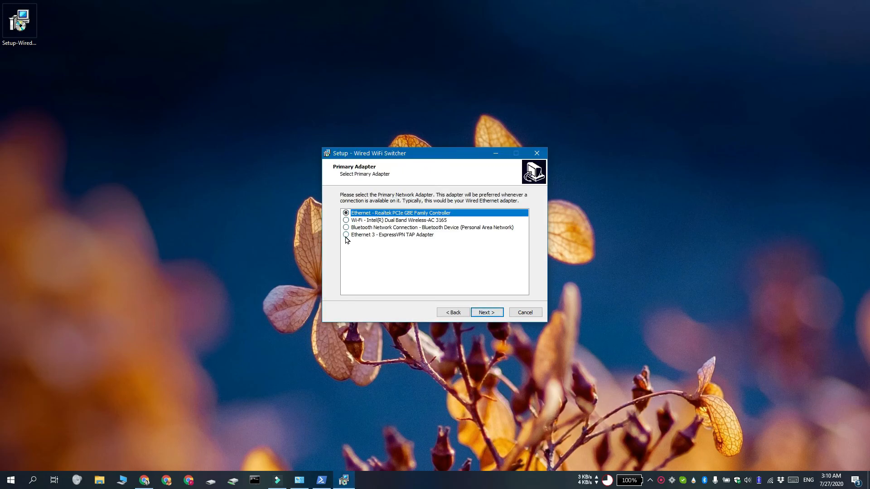
click(485, 313)
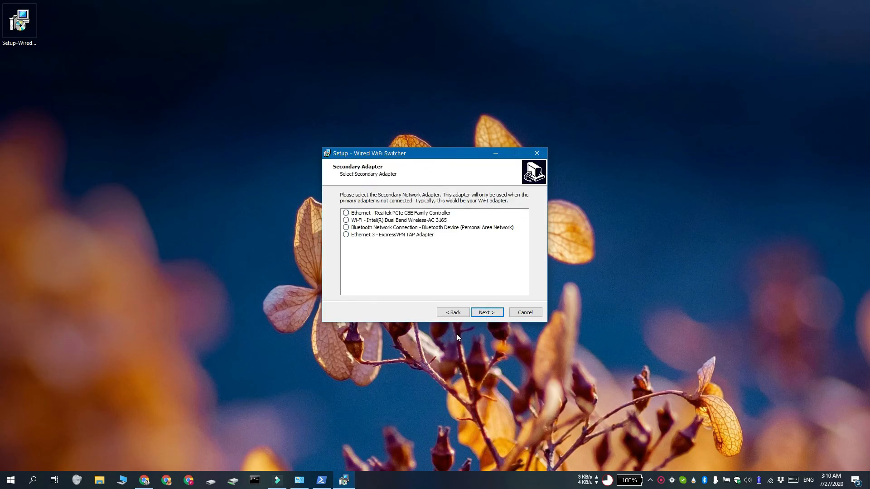
mouse_move(353, 227)
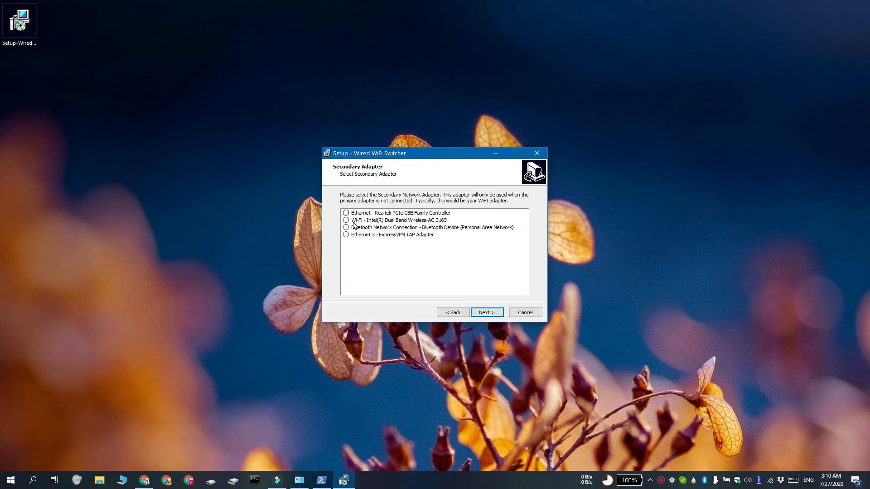
click(346, 219)
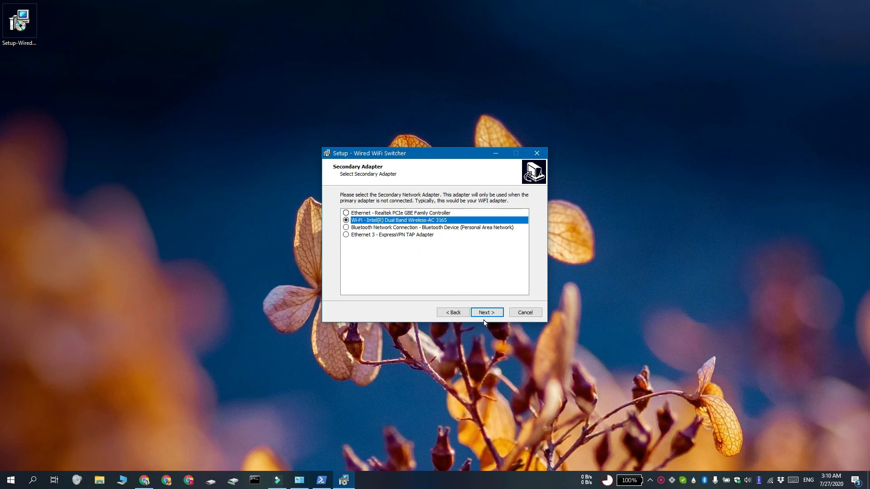
mouse_move(622, 365)
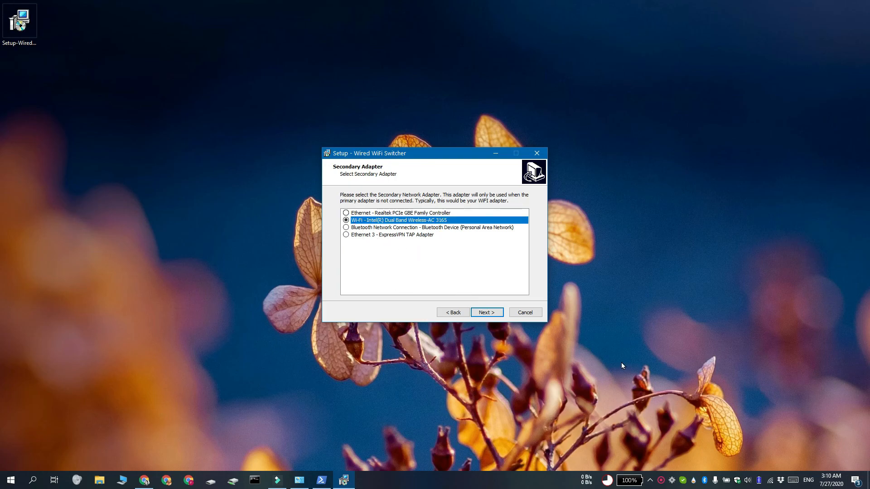